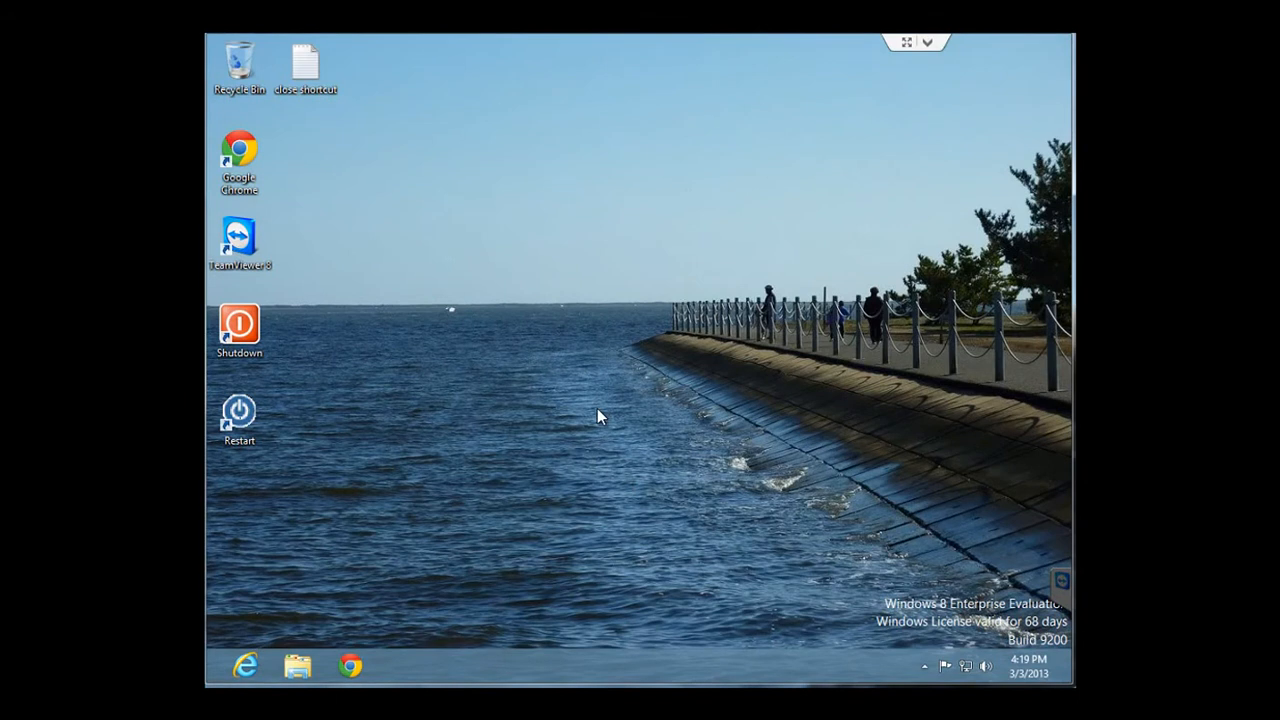
pyautogui.moveTo(660, 433)
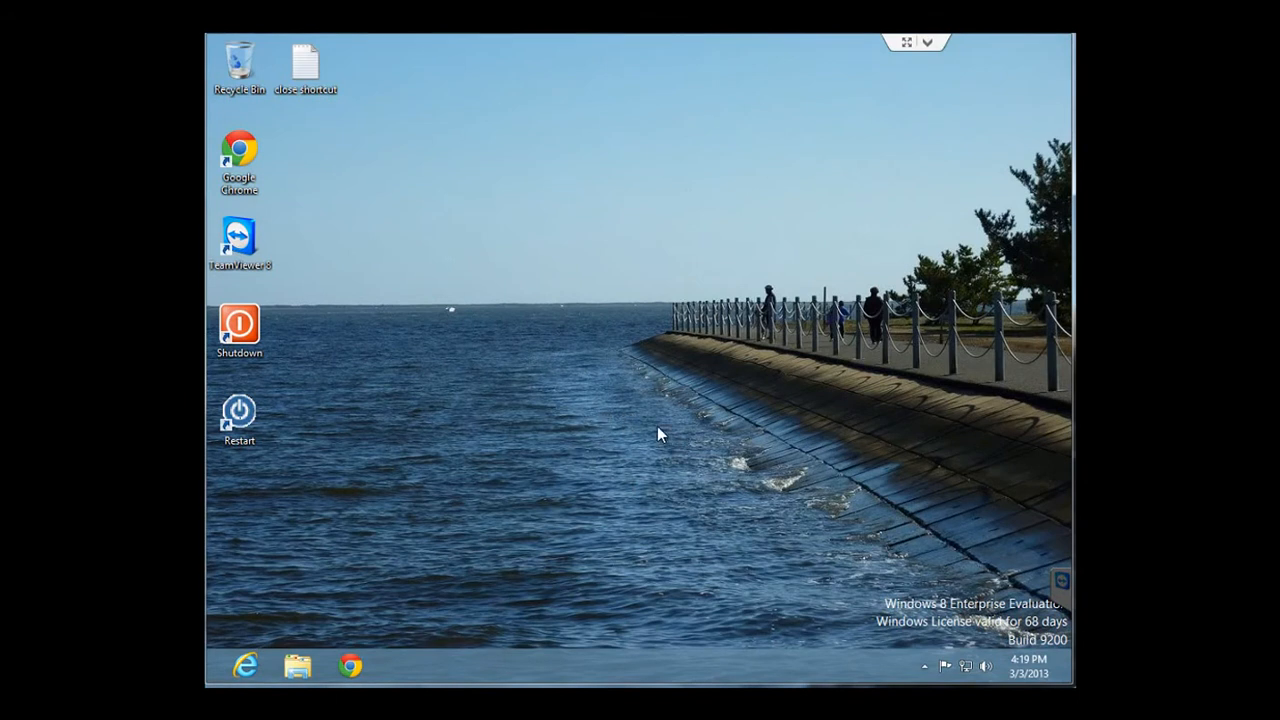
pyautogui.moveTo(583, 392)
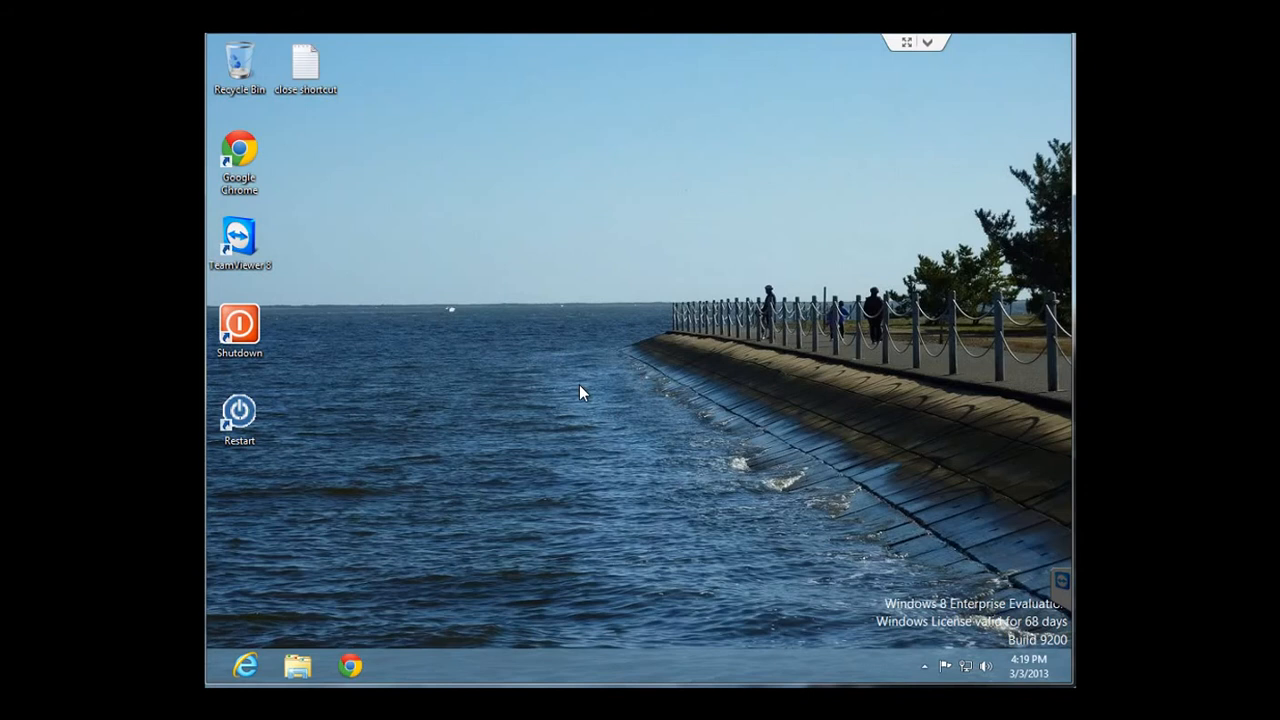
pyautogui.moveTo(528, 468)
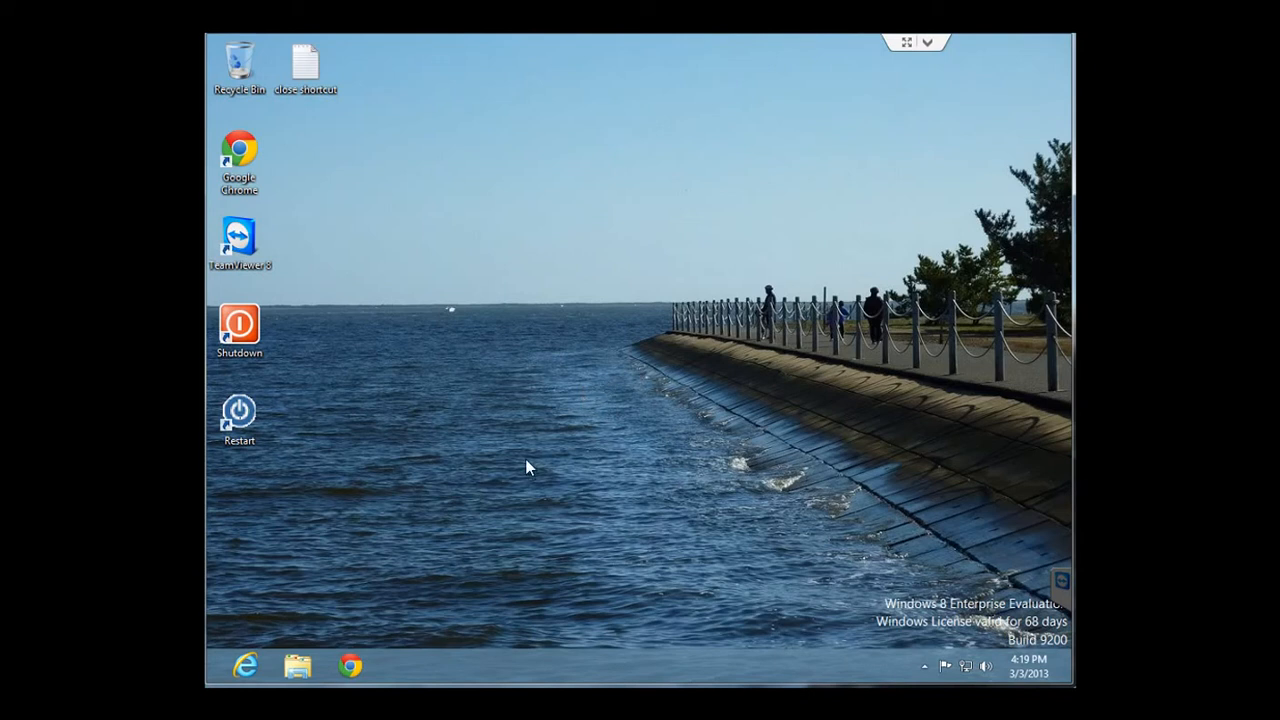
# Launch Task Manager from the taskbar's right-click menu, opening its compact view.
pyautogui.rightClick(555, 665)
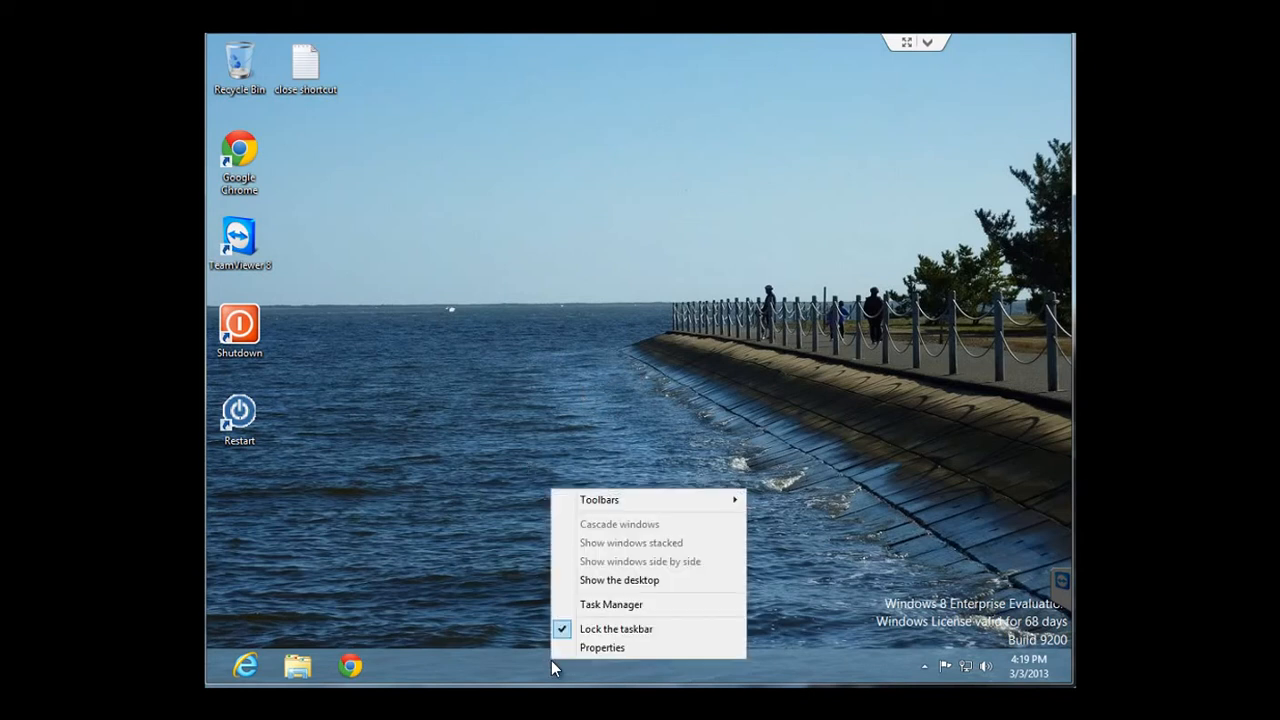
pyautogui.moveTo(600, 604)
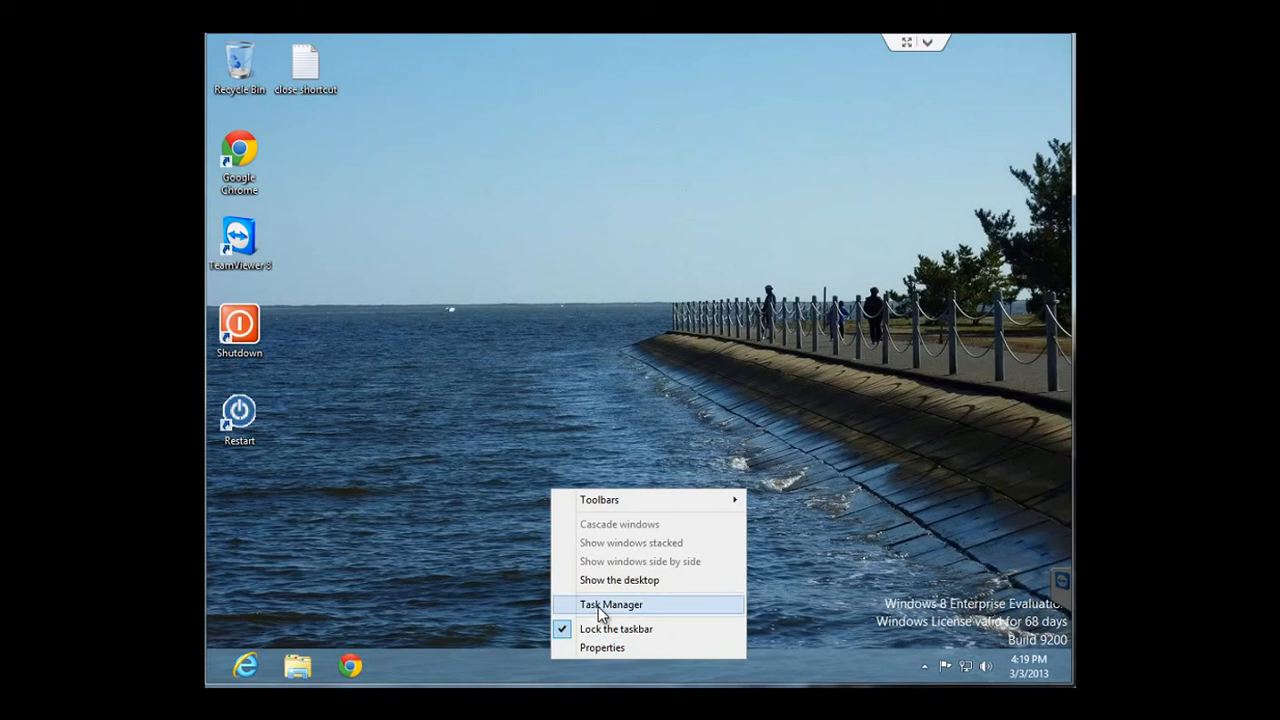
pyautogui.click(611, 604)
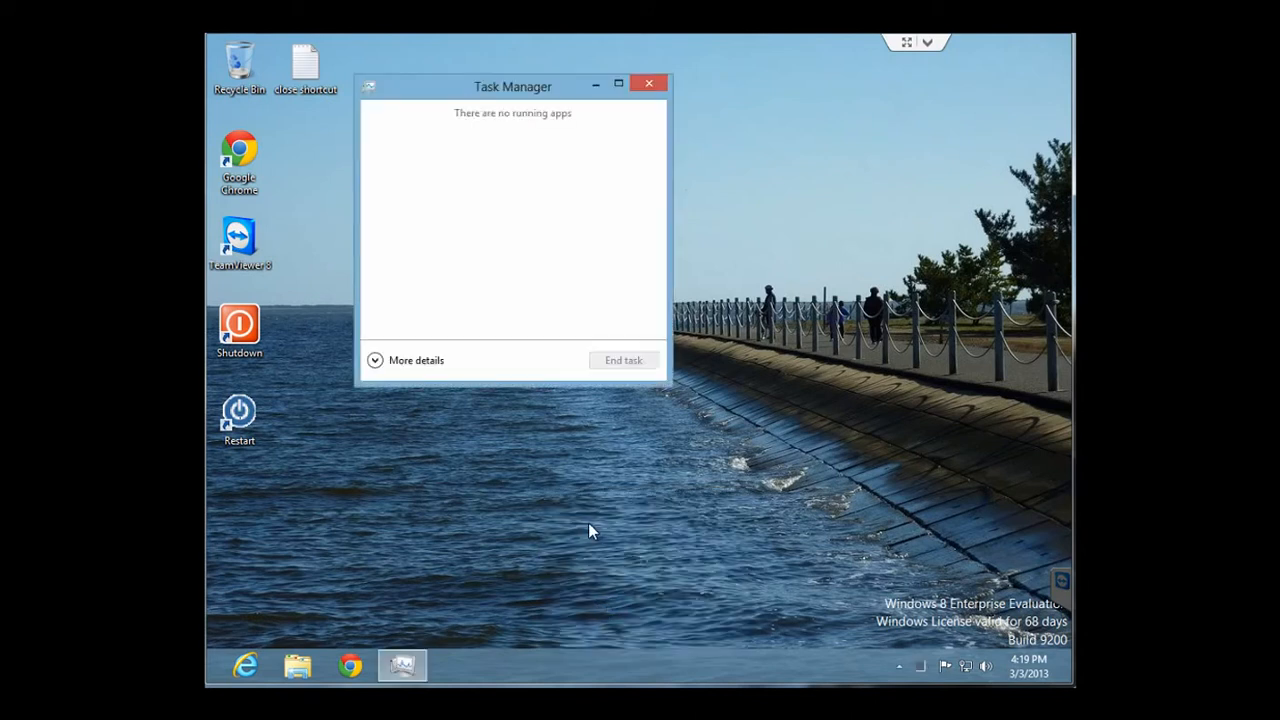
pyautogui.moveTo(429, 204)
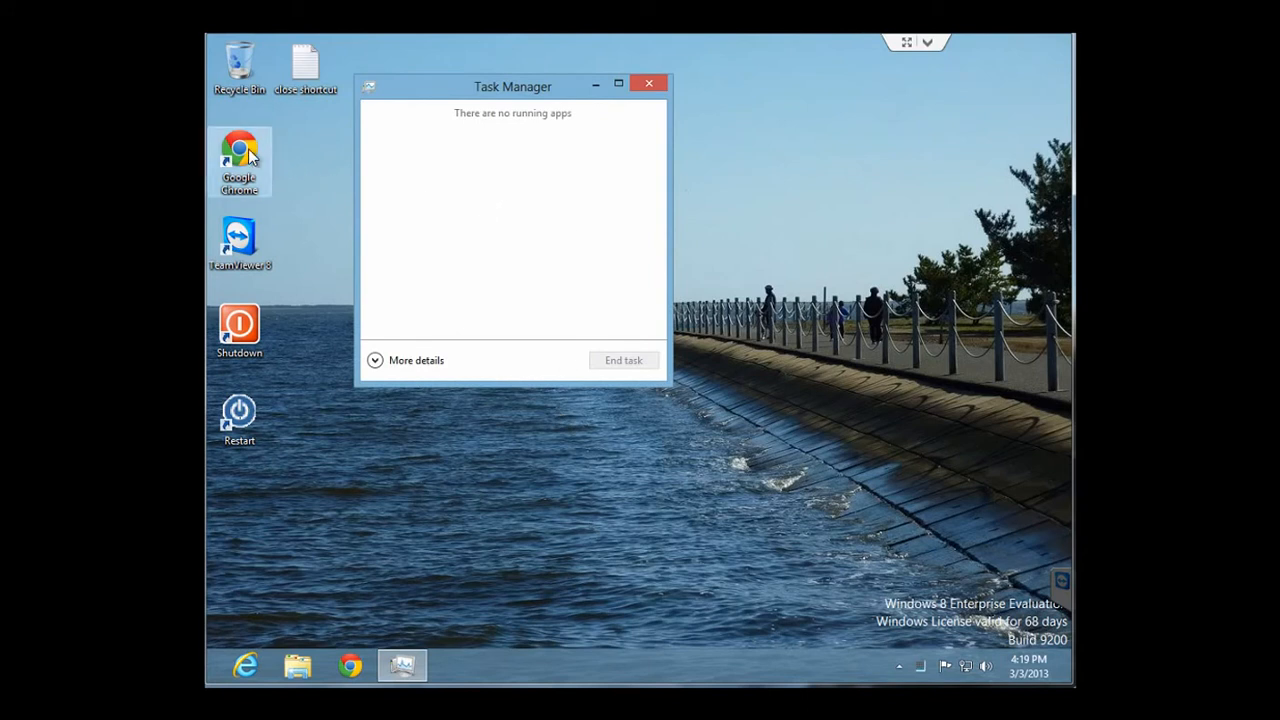
pyautogui.moveTo(240, 150)
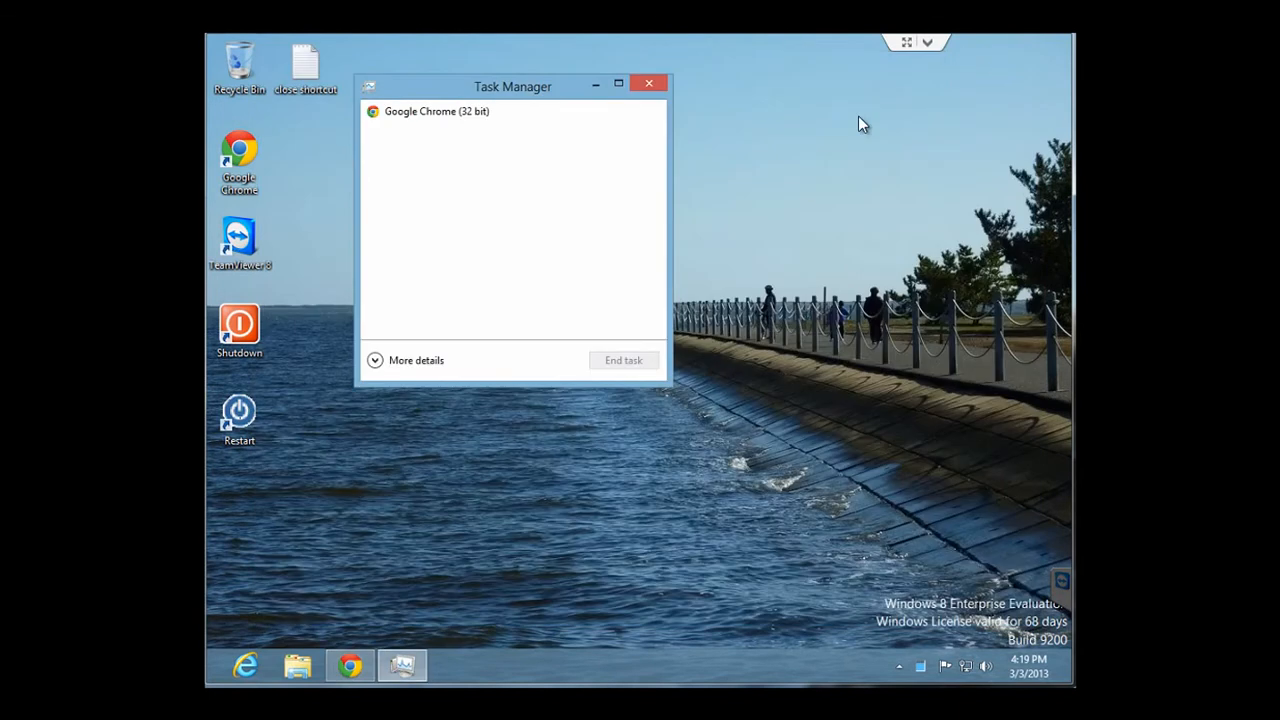
pyautogui.moveTo(442, 221)
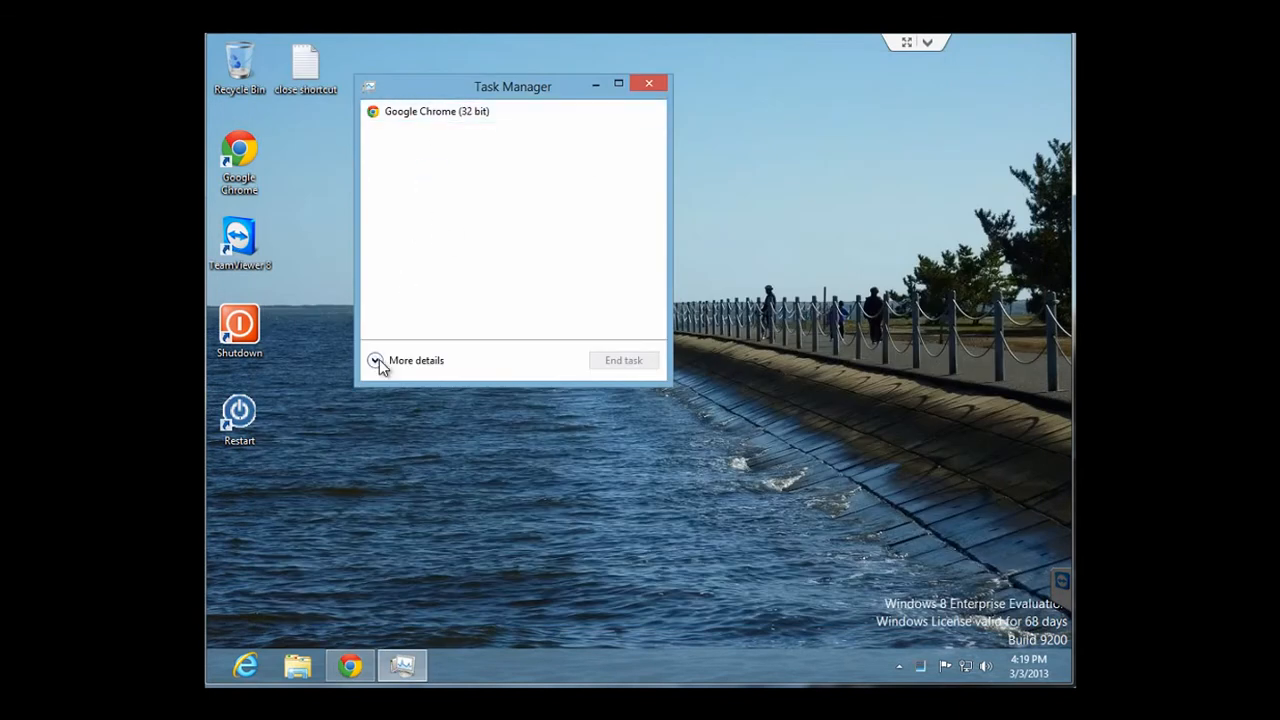
# Expand Task Manager with More details to the tabbed Processes view.
pyautogui.click(408, 360)
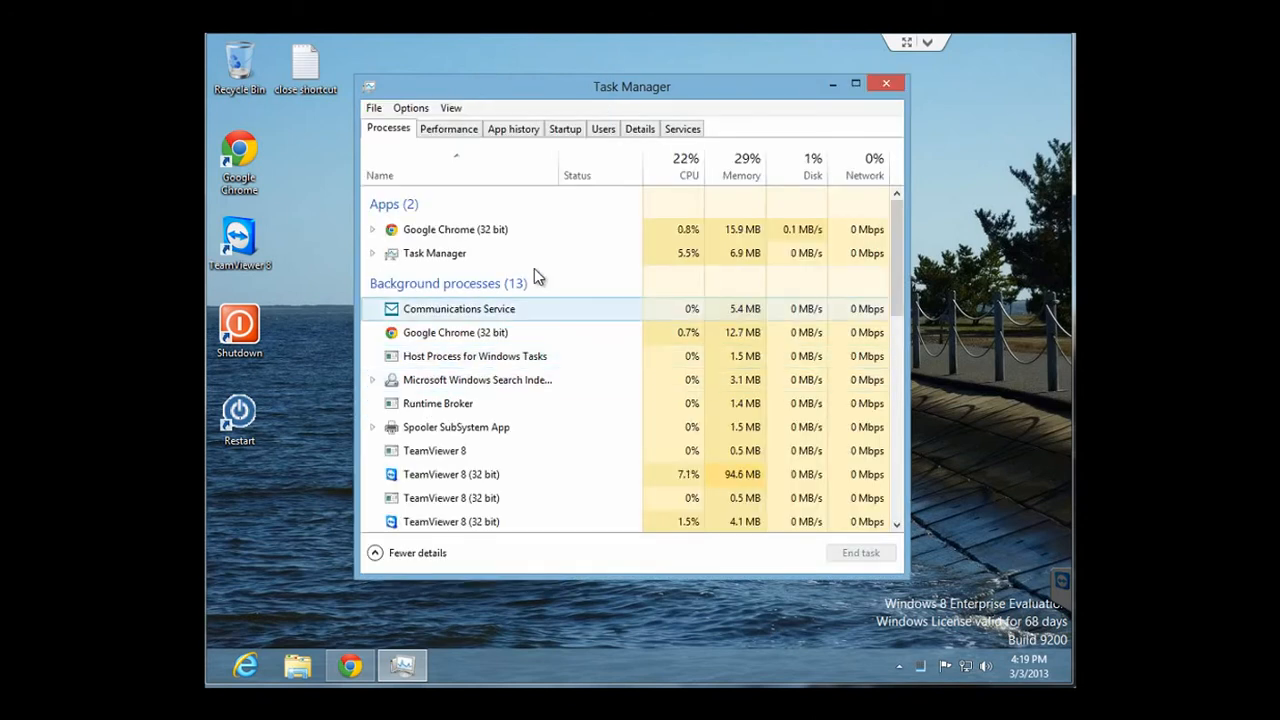
pyautogui.click(455, 229)
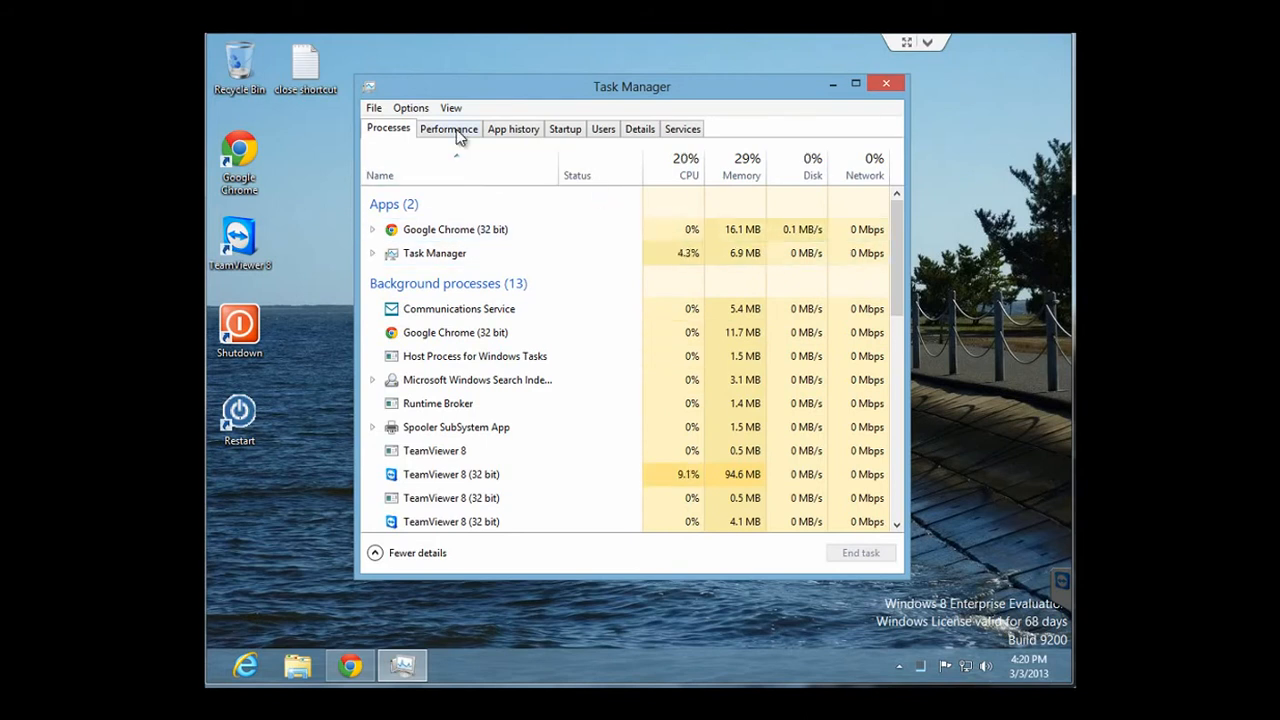
# On the Performance tab, switch the CPU graph to Logical processors.
pyautogui.click(448, 128)
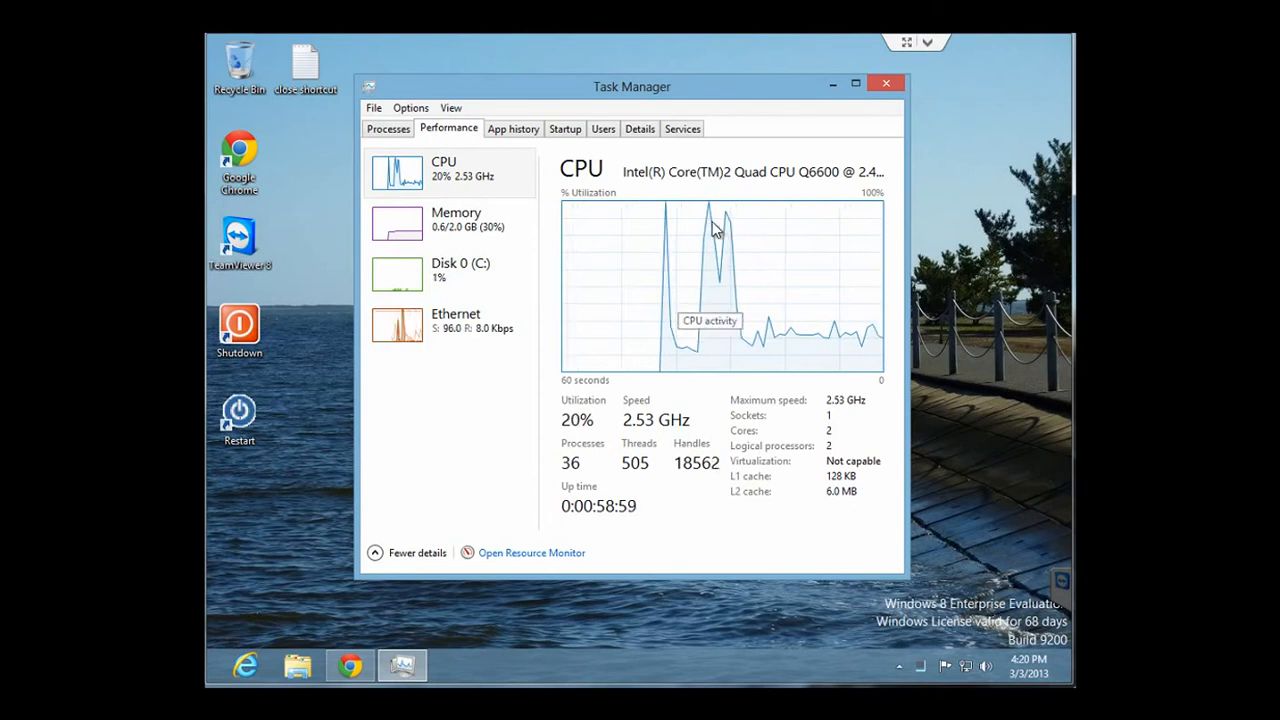
pyautogui.moveTo(622, 288)
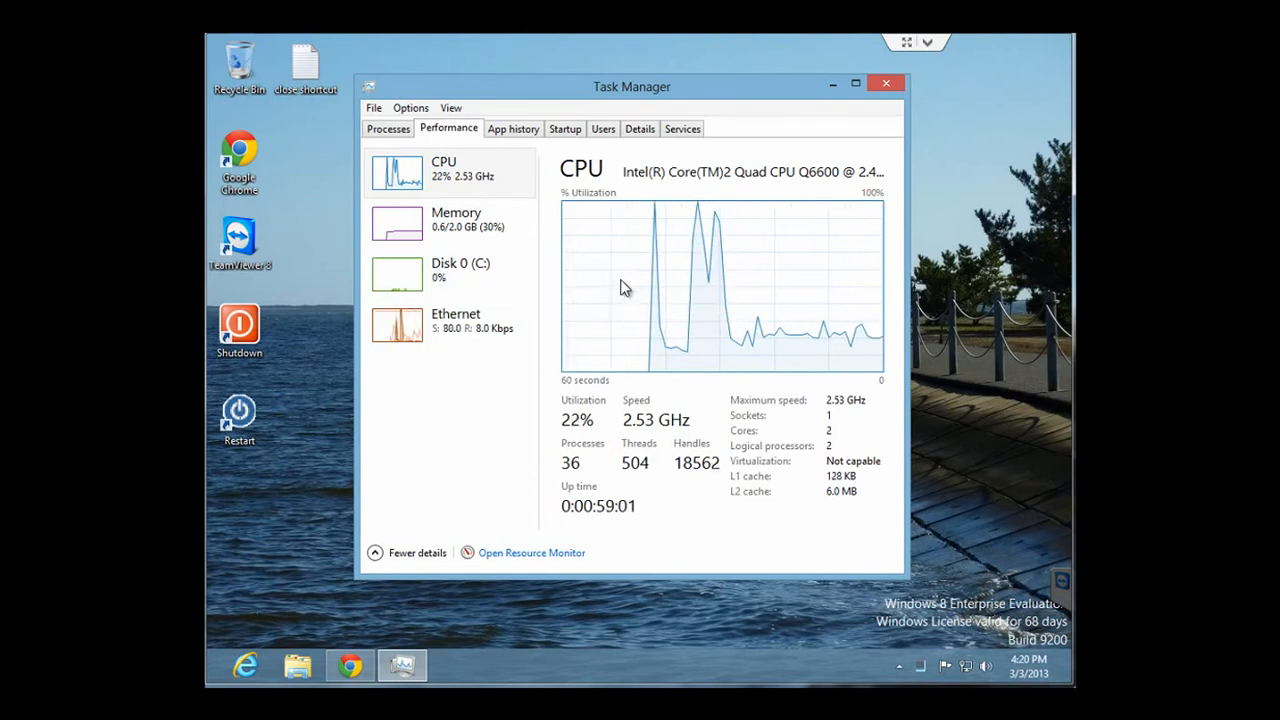
pyautogui.rightClick(625, 290)
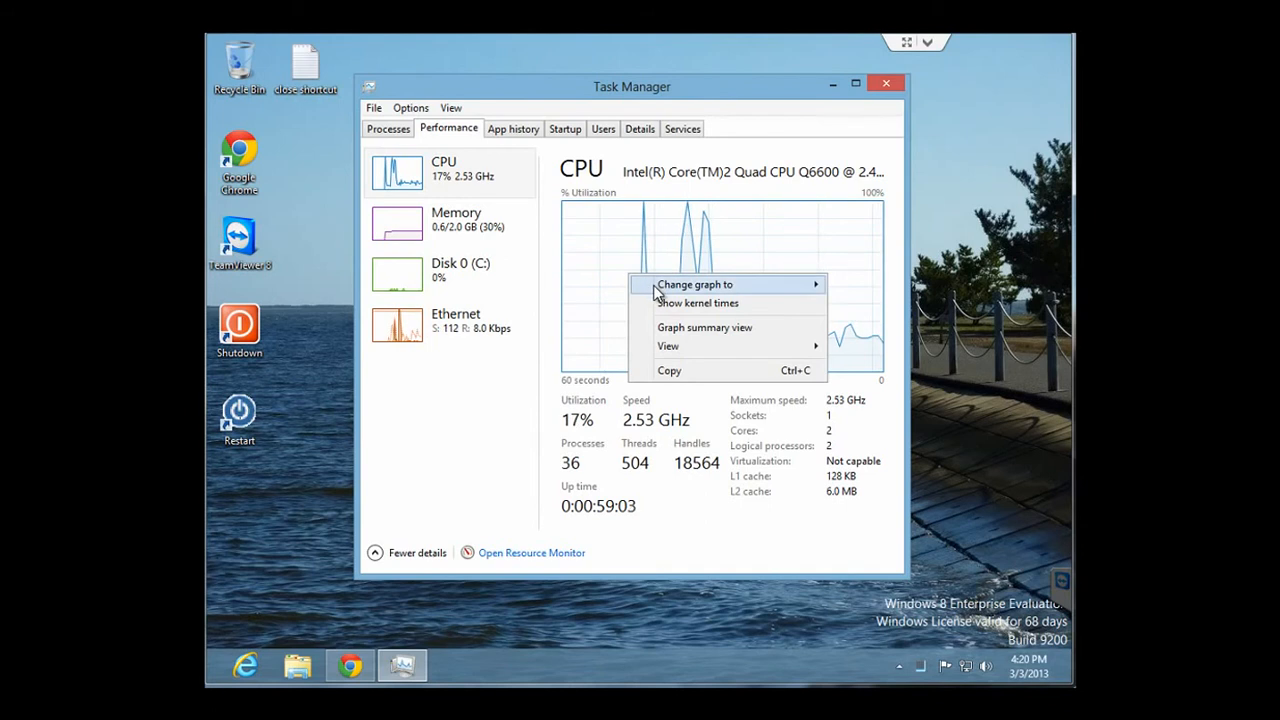
pyautogui.click(694, 284)
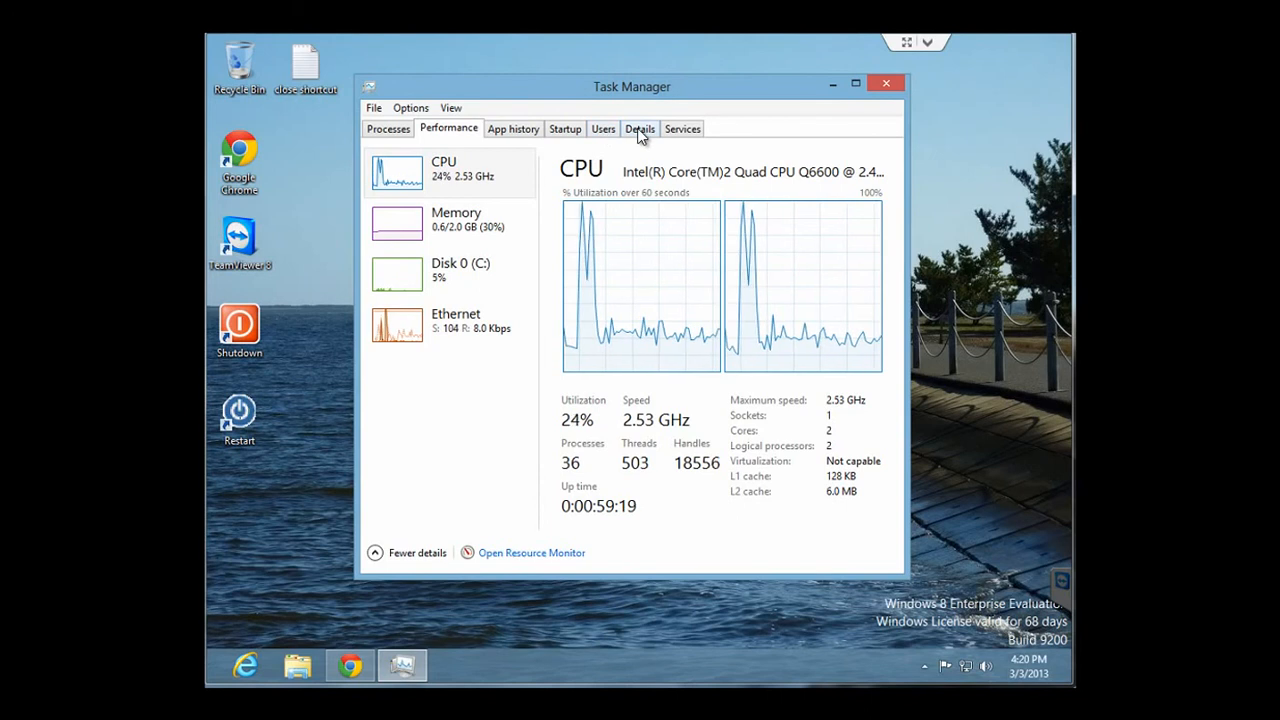
# View the Details process list, then scroll through App history usage since 2/9/2013.
pyautogui.click(639, 128)
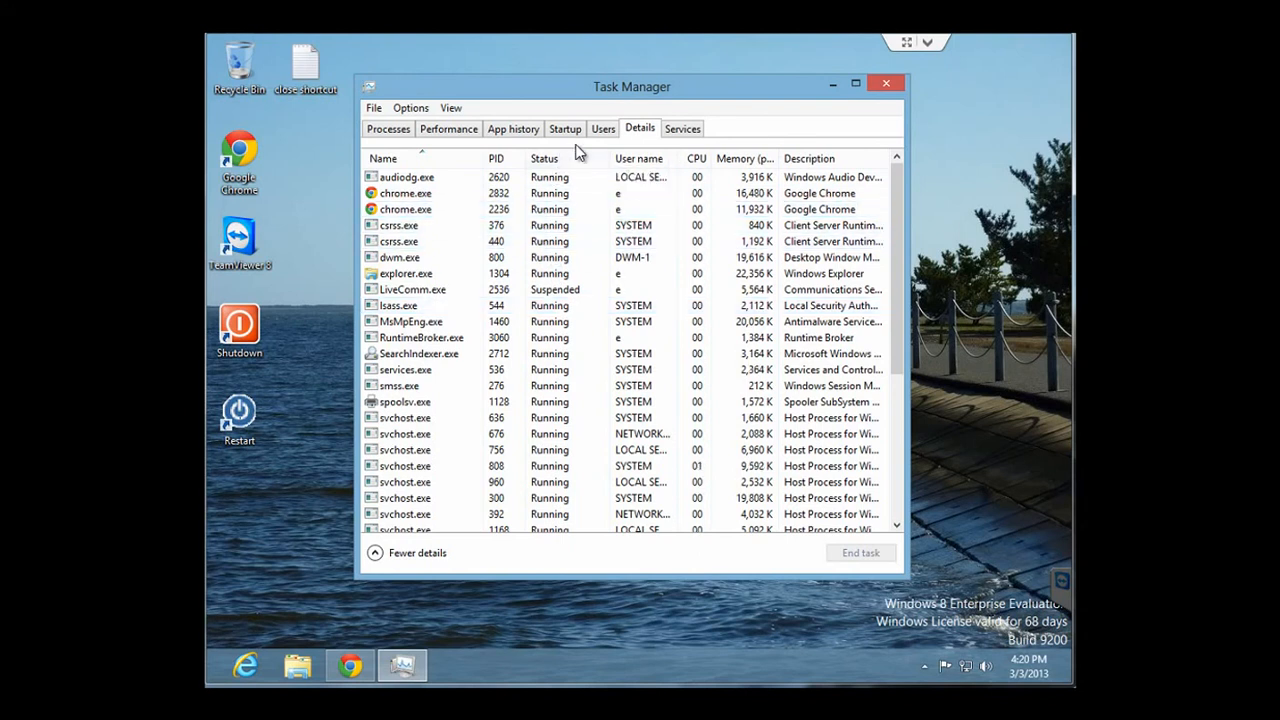
pyautogui.click(513, 128)
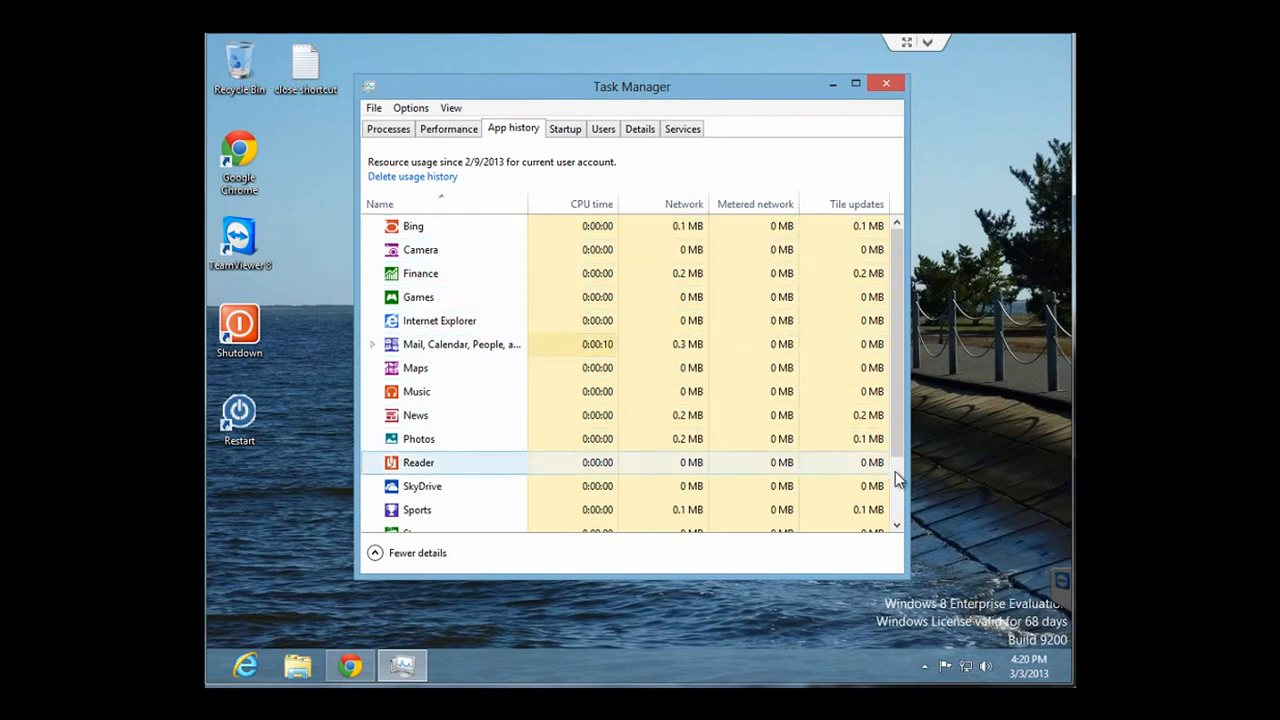
pyautogui.scroll(-3)
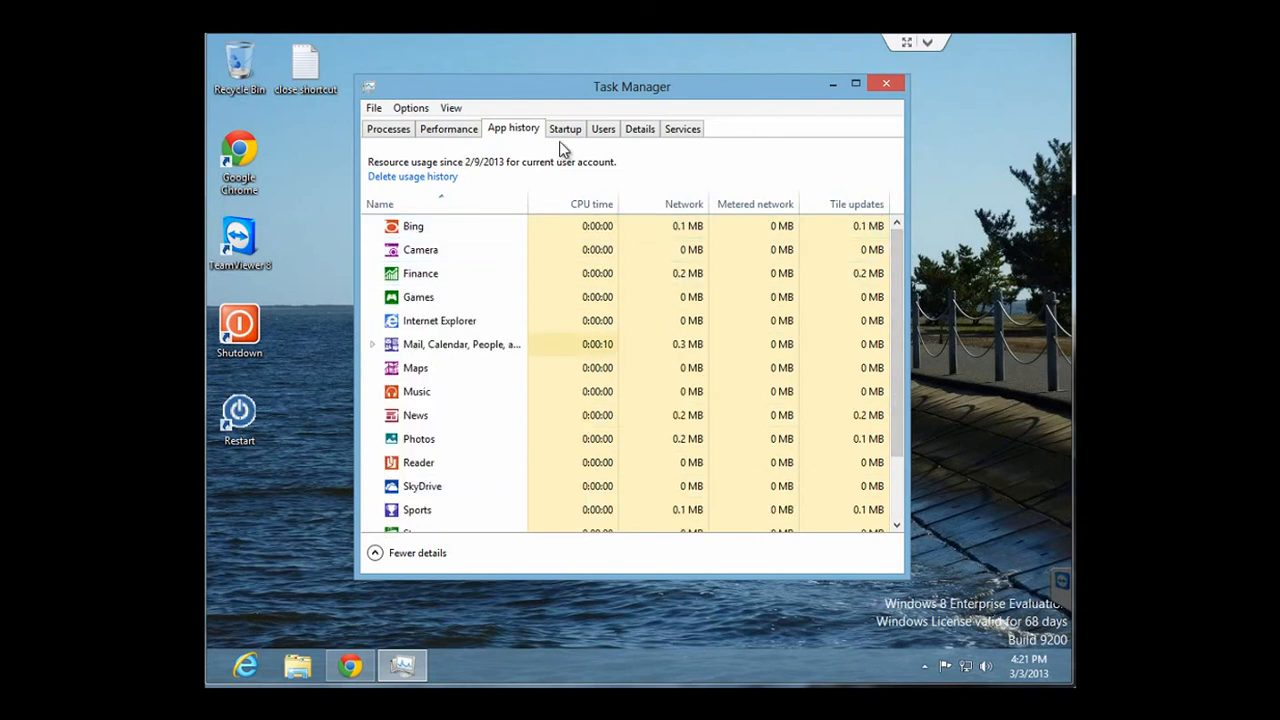
# Browse the Startup, Performance and Processes tabs, then close Task Manager.
pyautogui.click(564, 128)
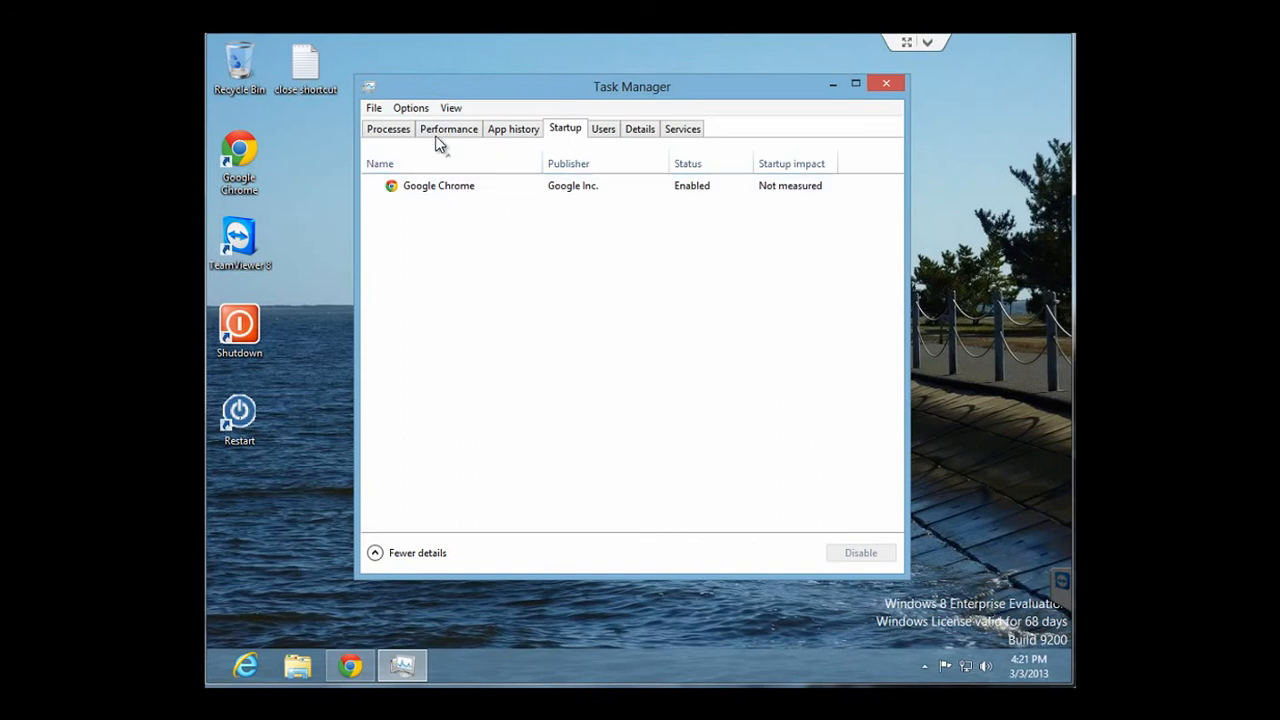
pyautogui.click(448, 128)
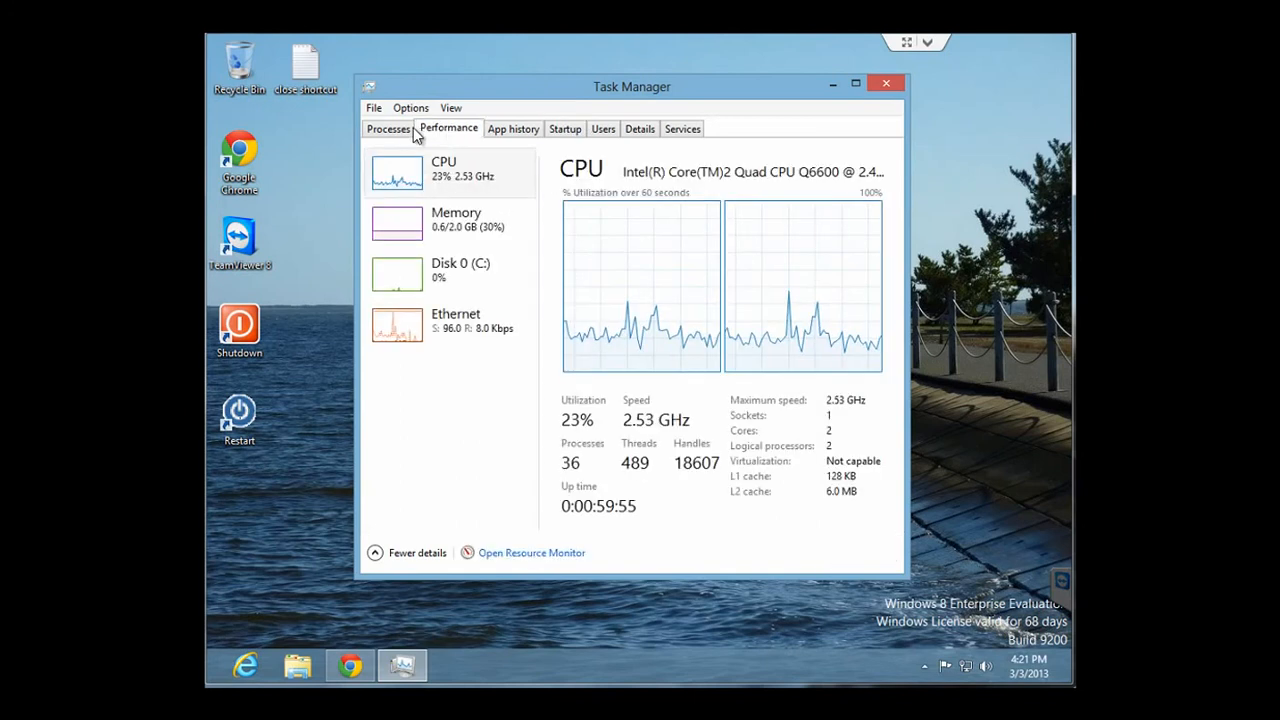
pyautogui.click(388, 128)
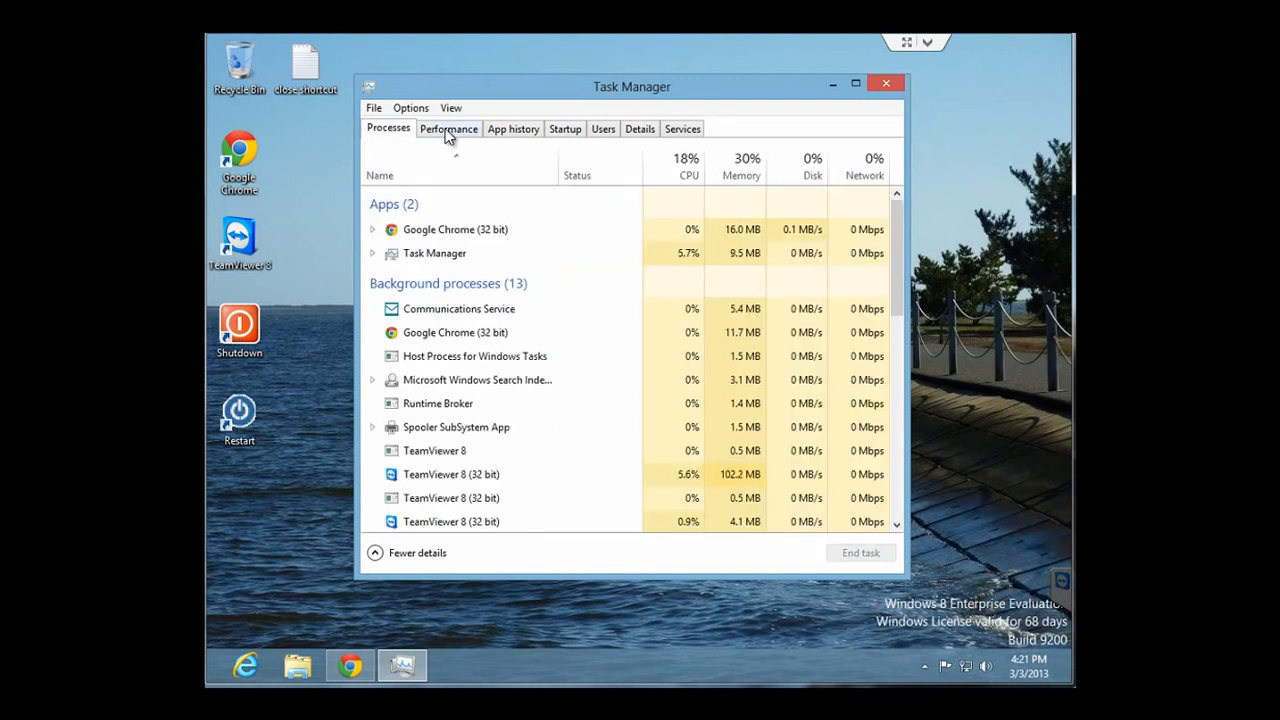
pyautogui.click(449, 128)
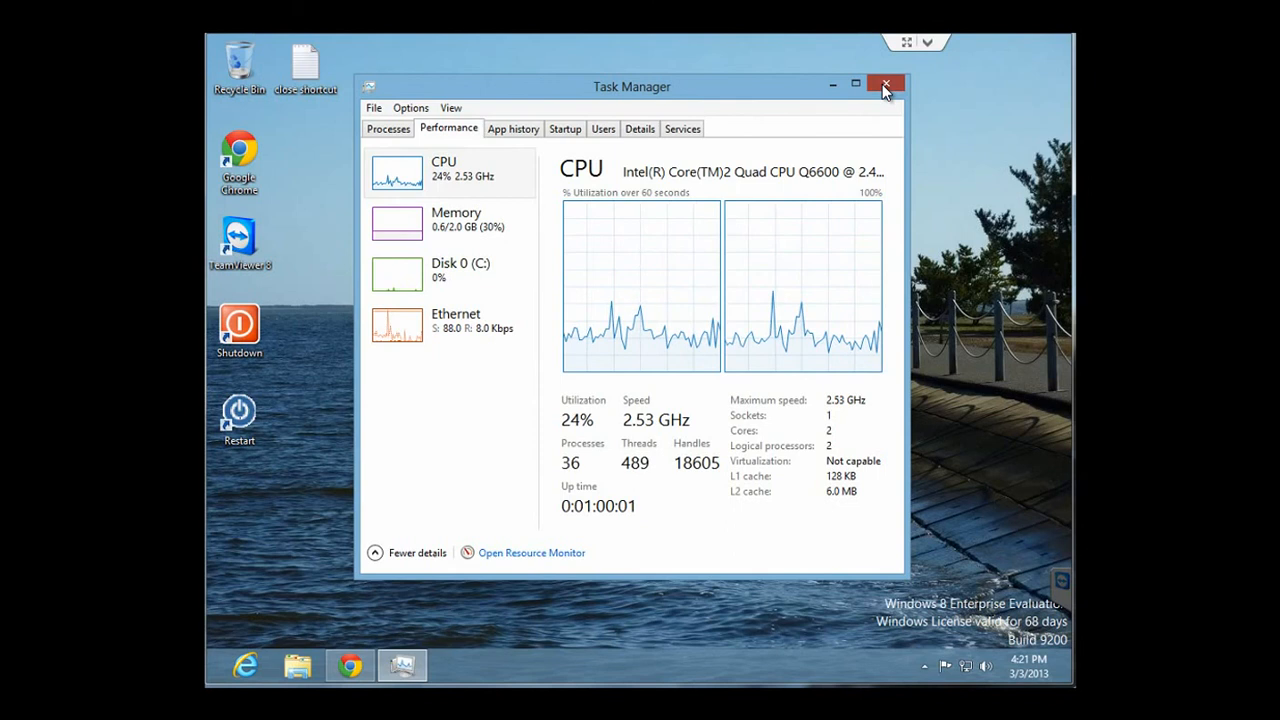
pyautogui.click(884, 86)
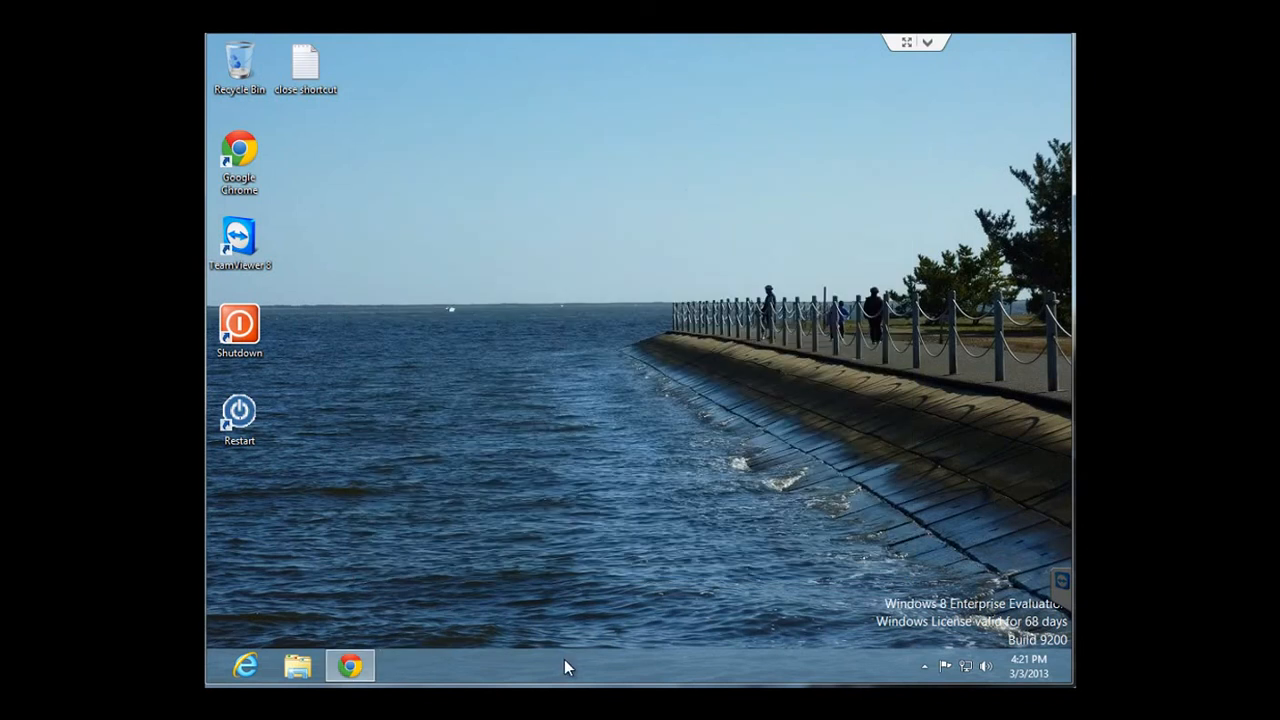
pyautogui.moveTo(582, 535)
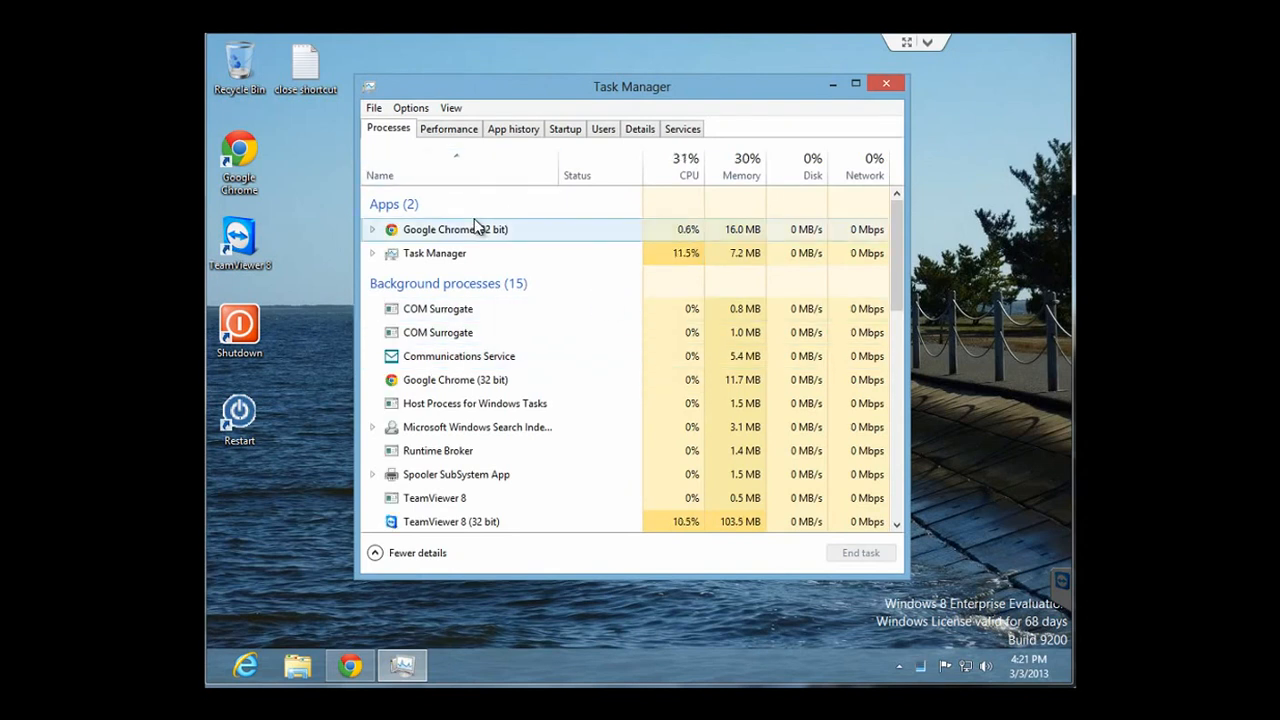
pyautogui.click(448, 128)
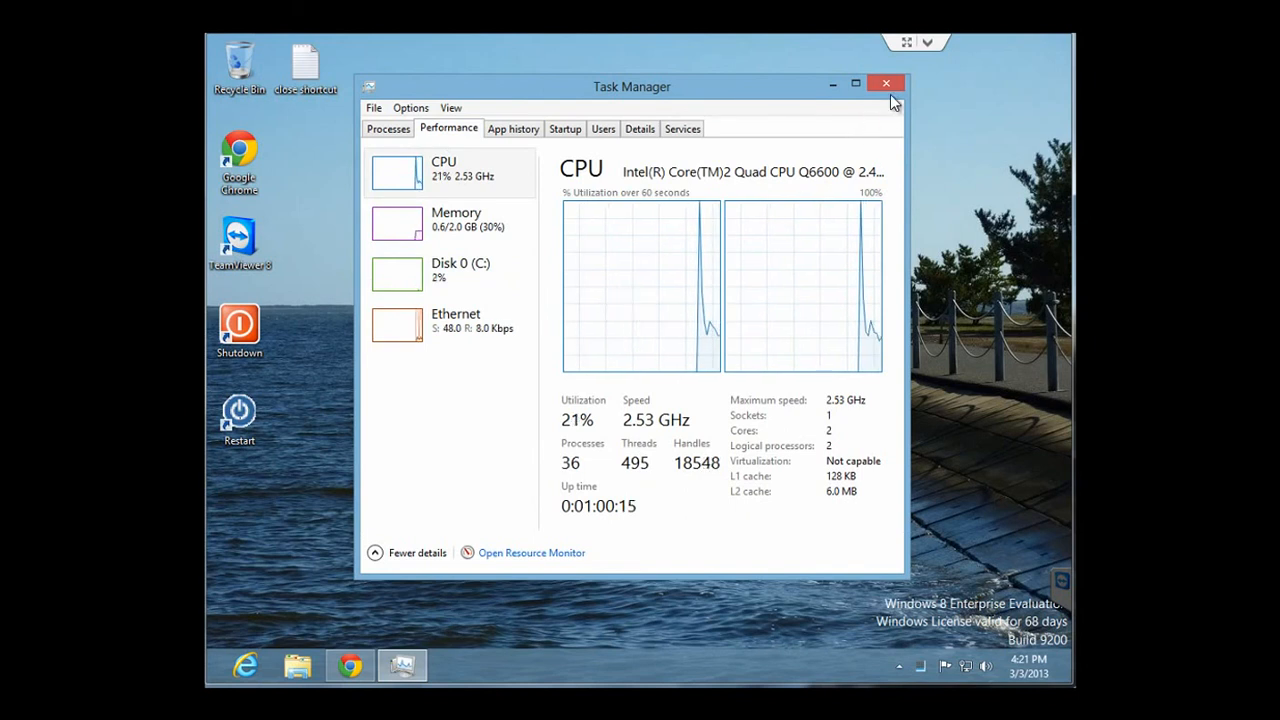
pyautogui.click(885, 83)
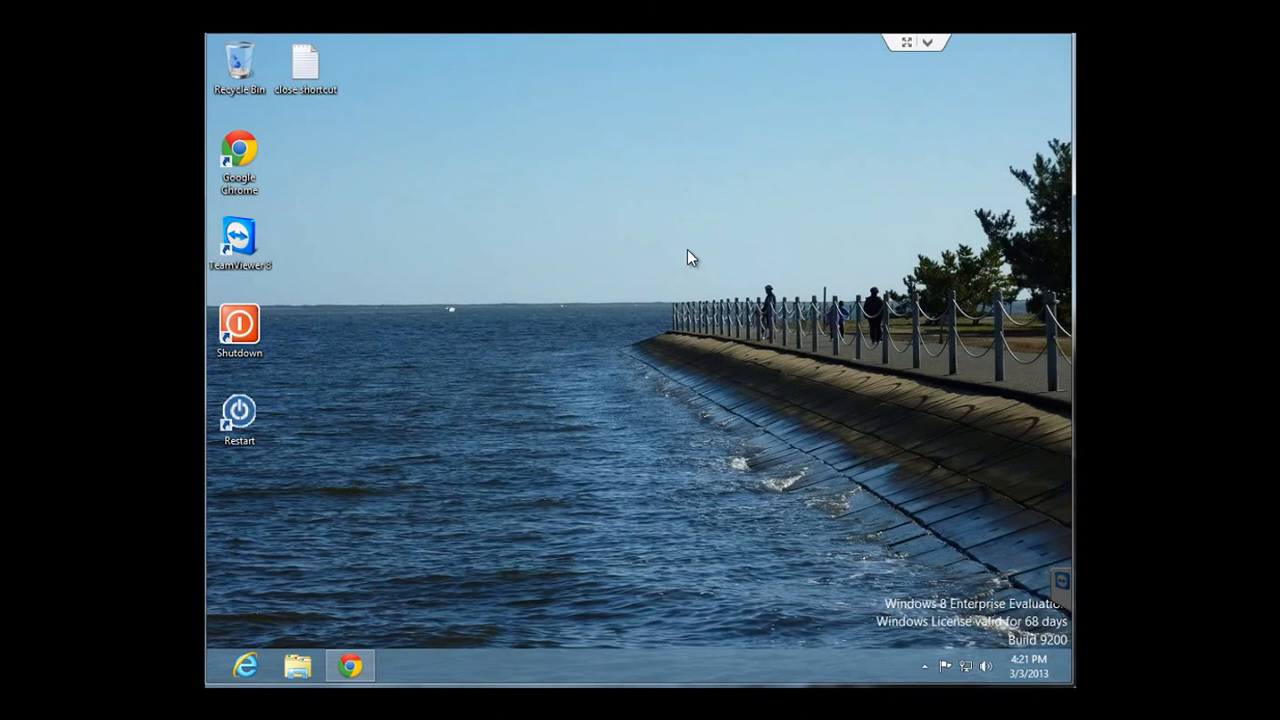